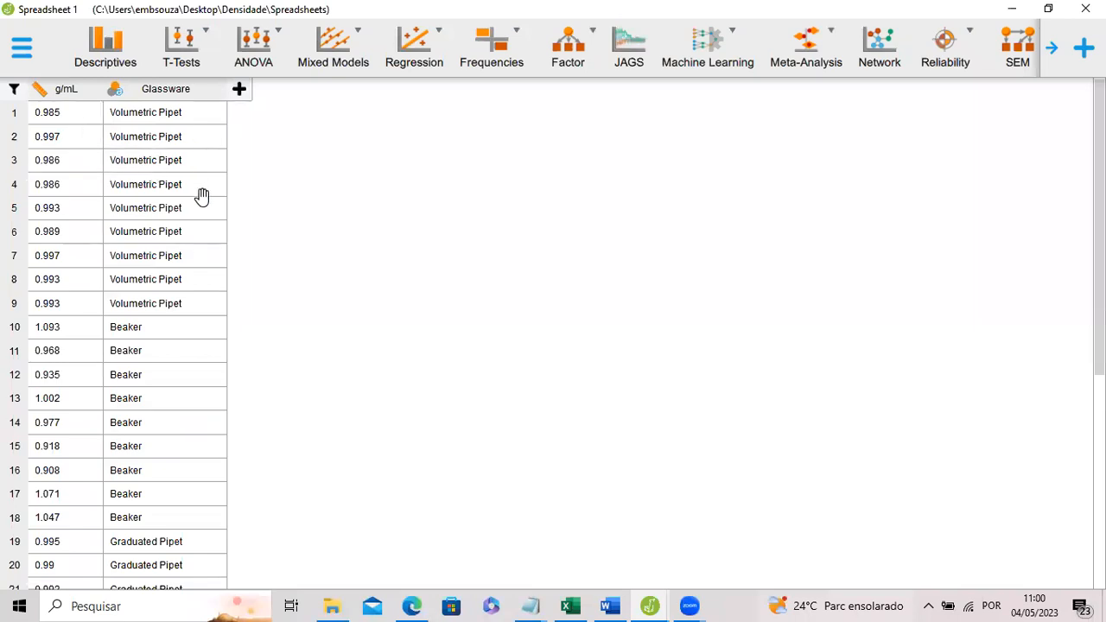
- Run Descriptives on g/mL split by Glassware, with the Plots section expanded
scroll("down", 3)
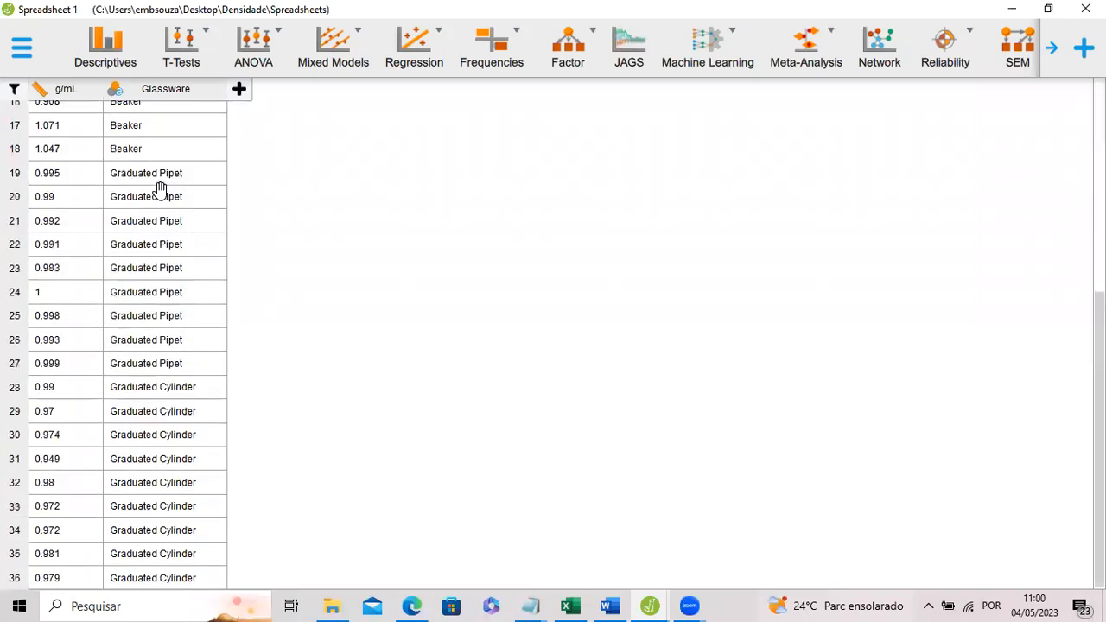
scroll("up", 3)
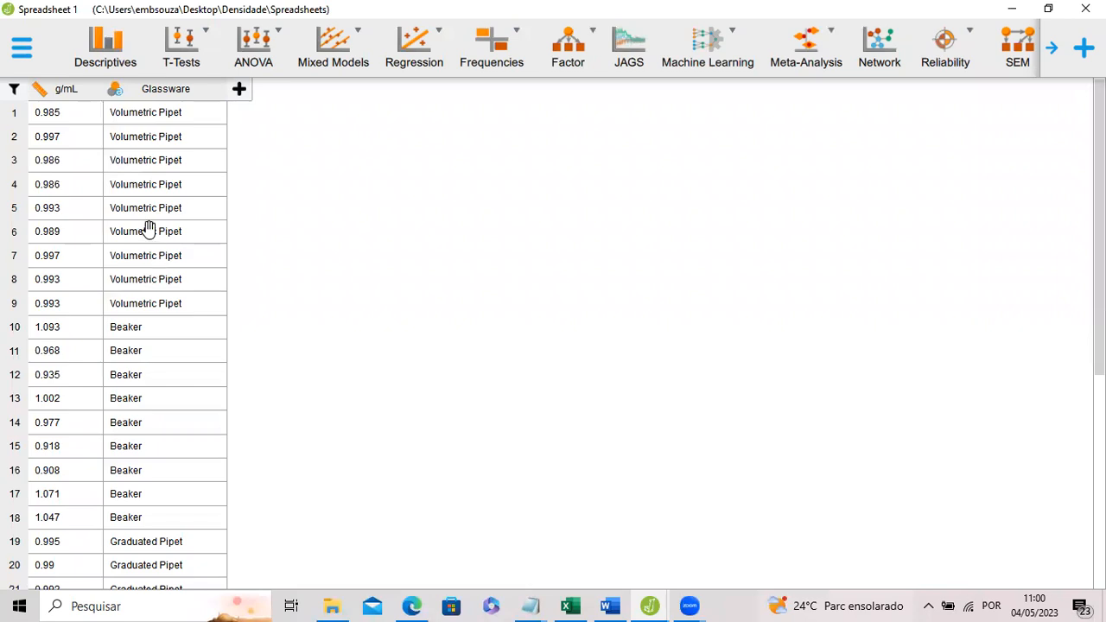
mouse_move(82, 116)
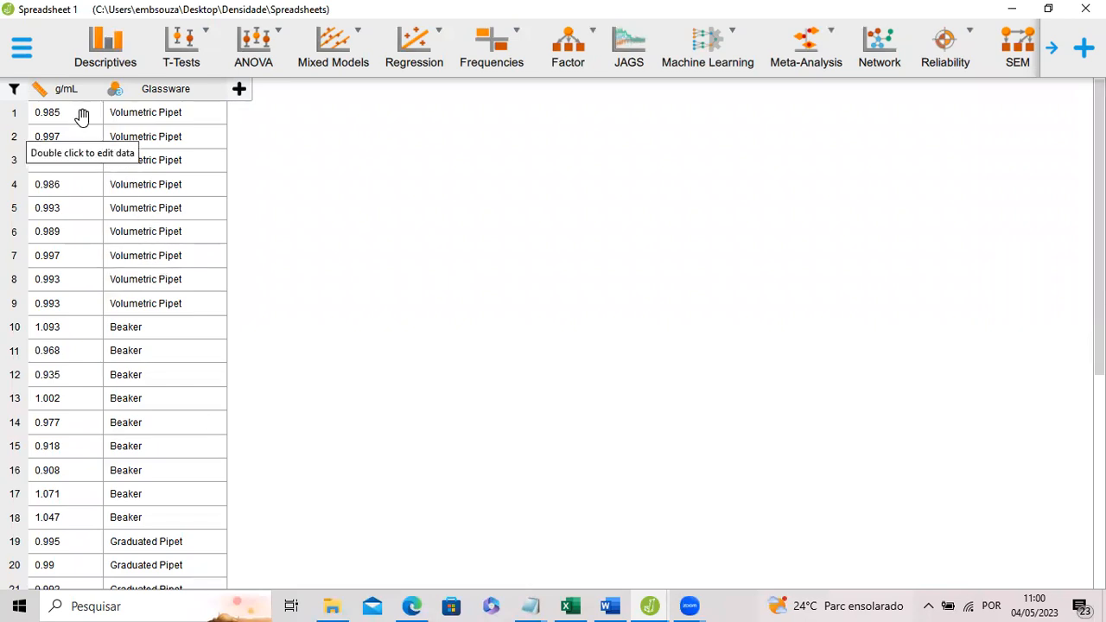
mouse_move(110, 118)
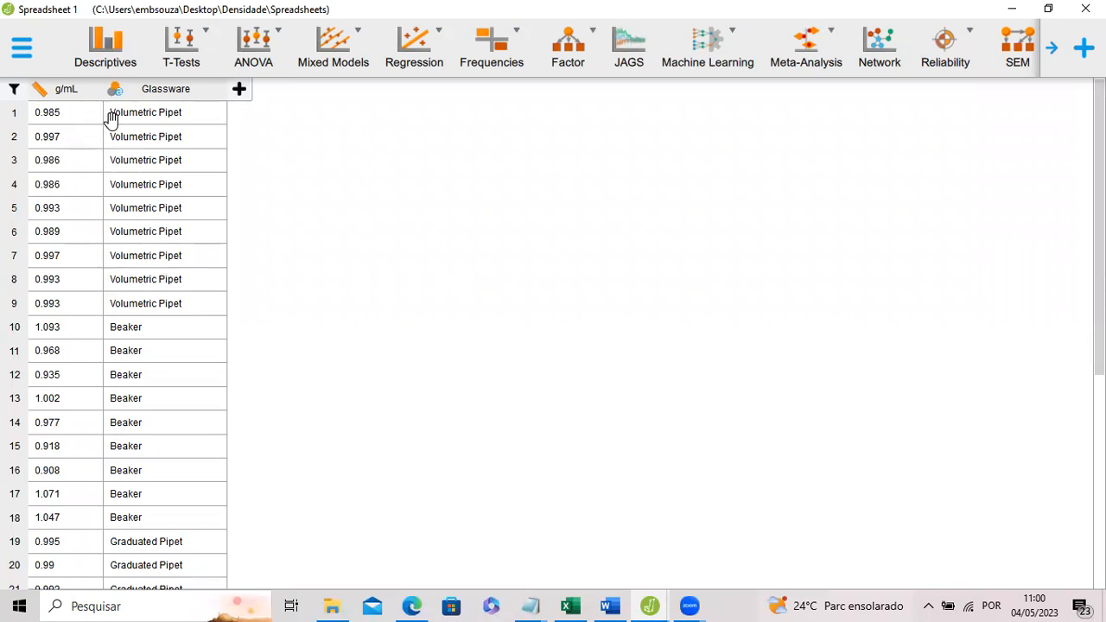
scroll("down", 3)
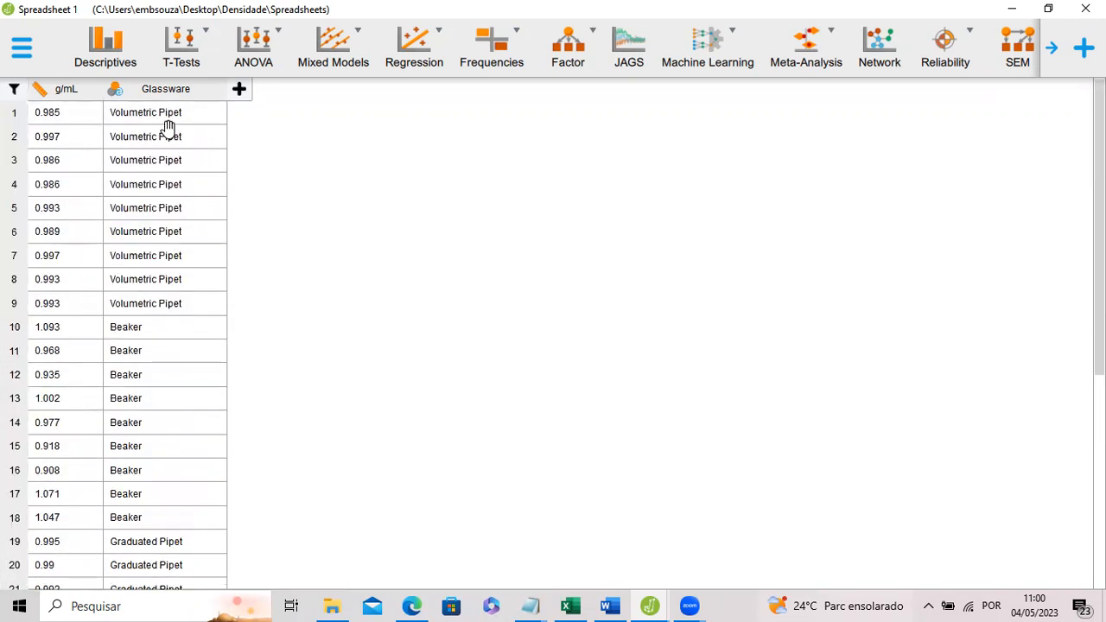
scroll("down", 3)
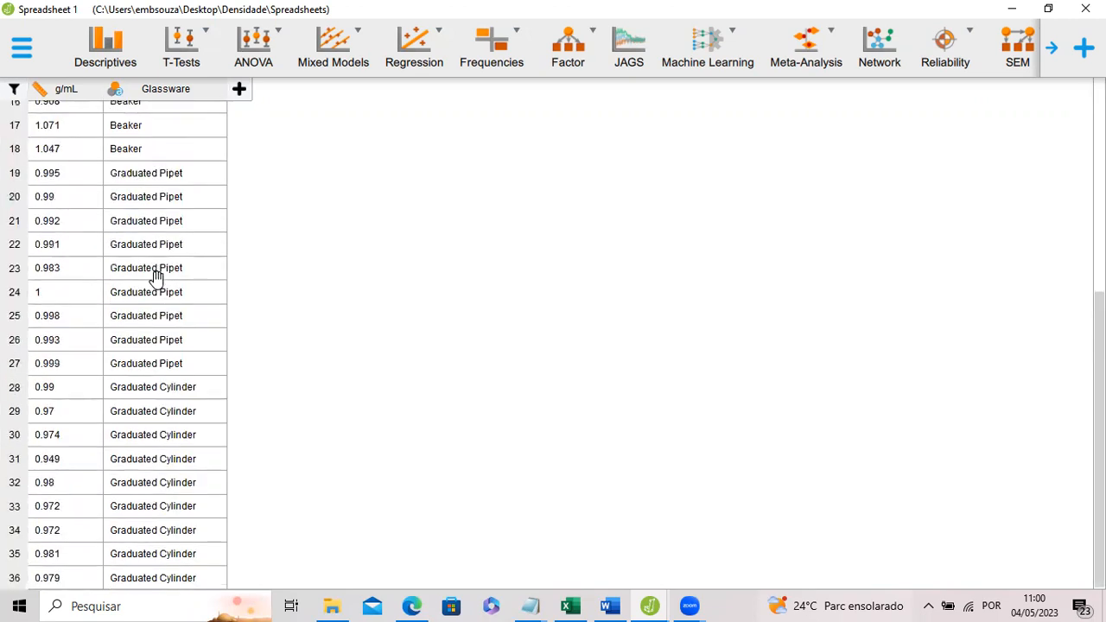
mouse_move(172, 482)
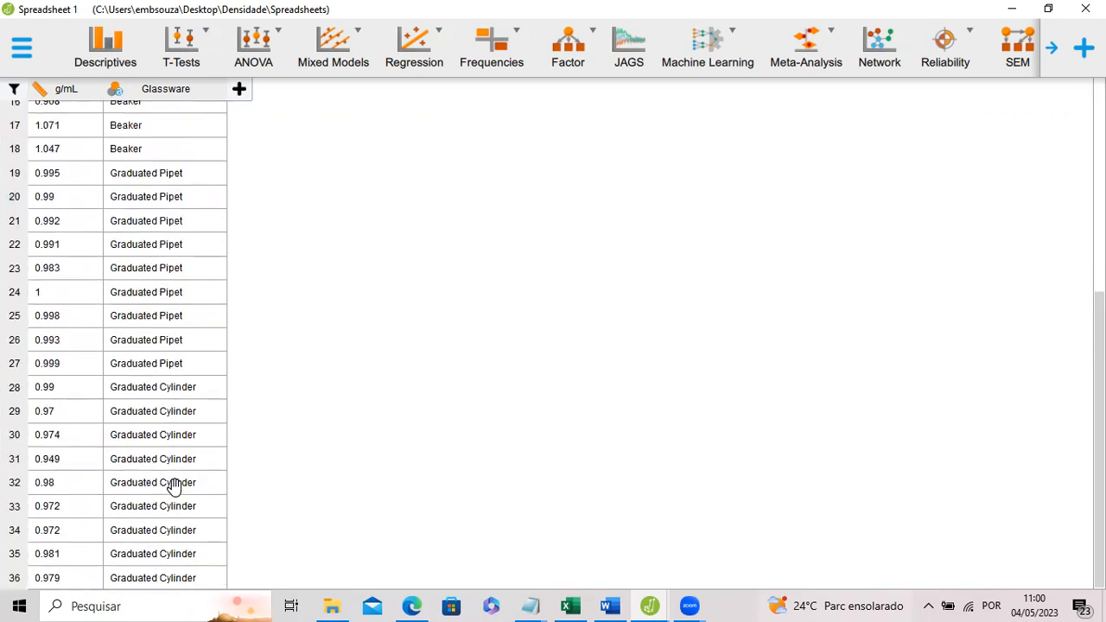
mouse_move(186, 443)
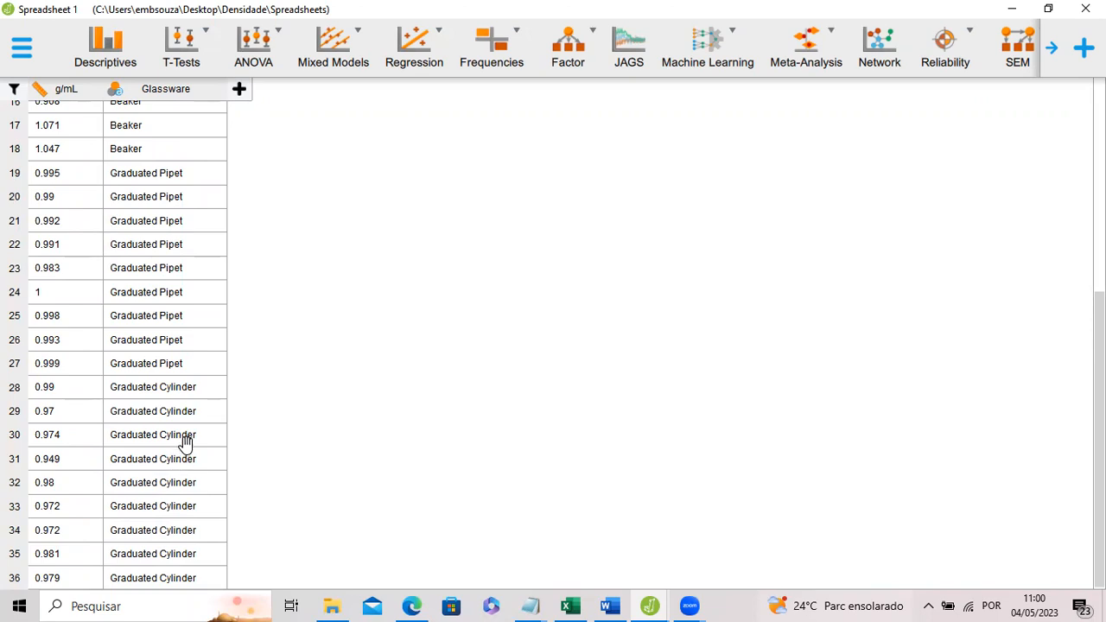
mouse_move(200, 404)
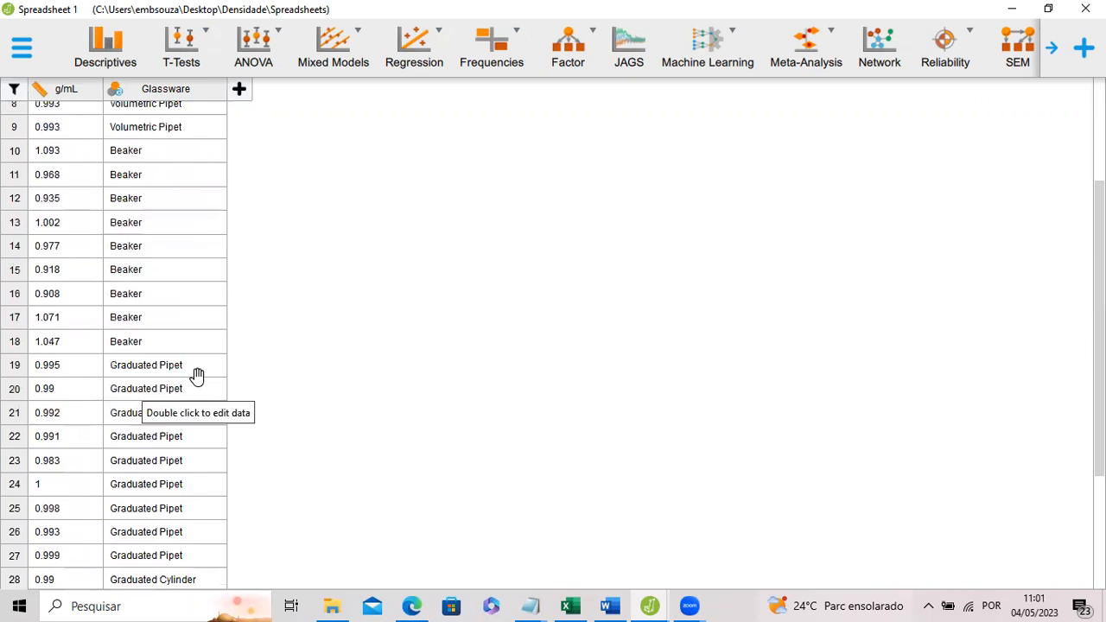
scroll("up", 3)
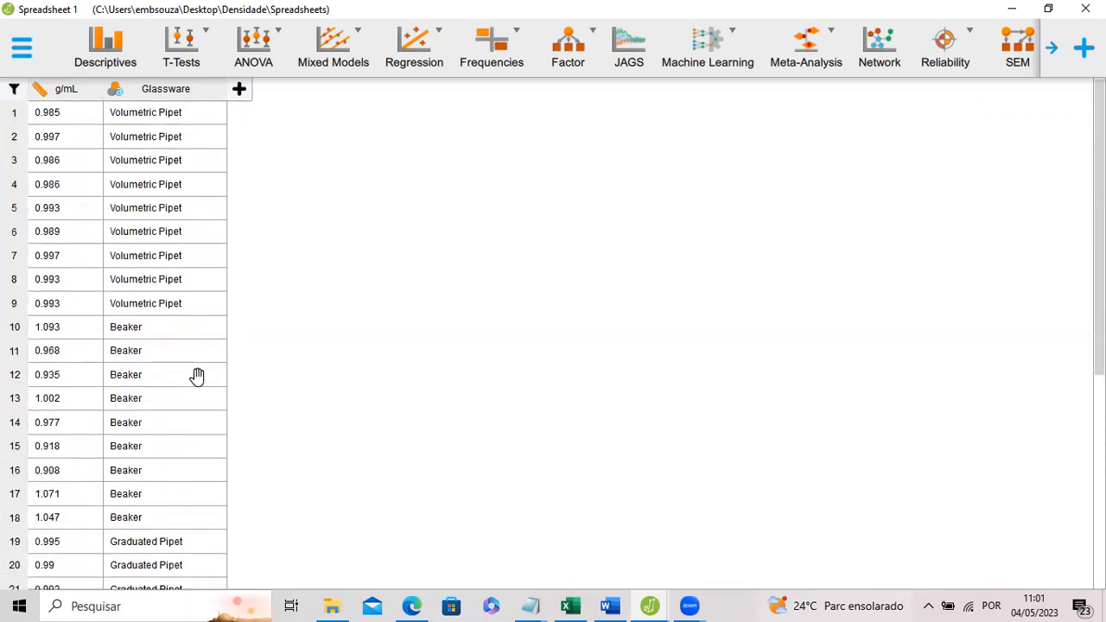
mouse_move(197, 375)
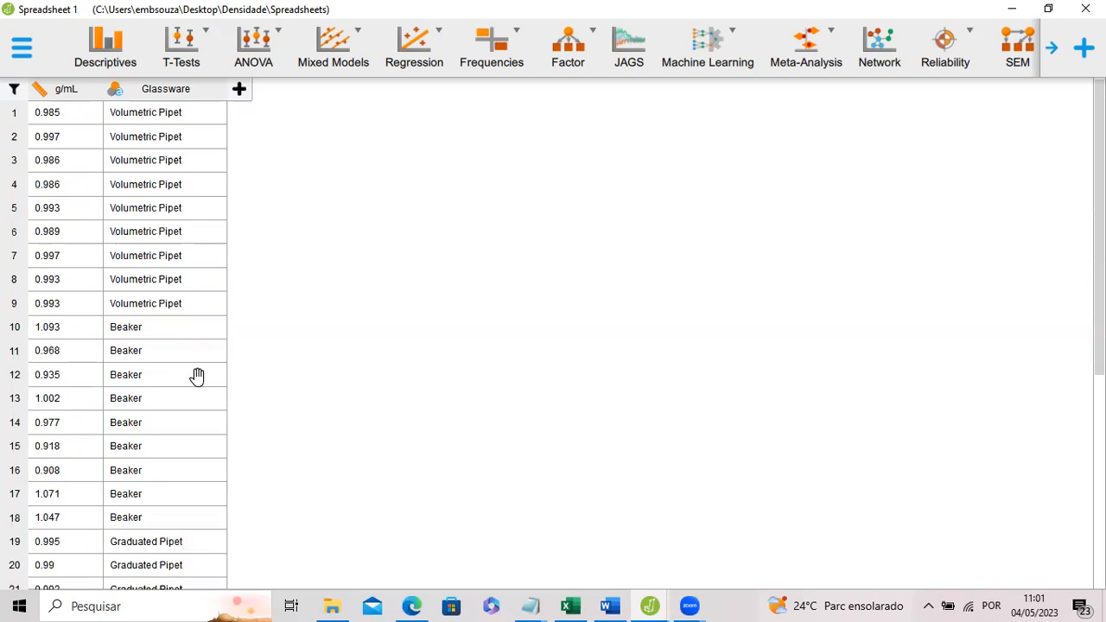
mouse_move(104, 43)
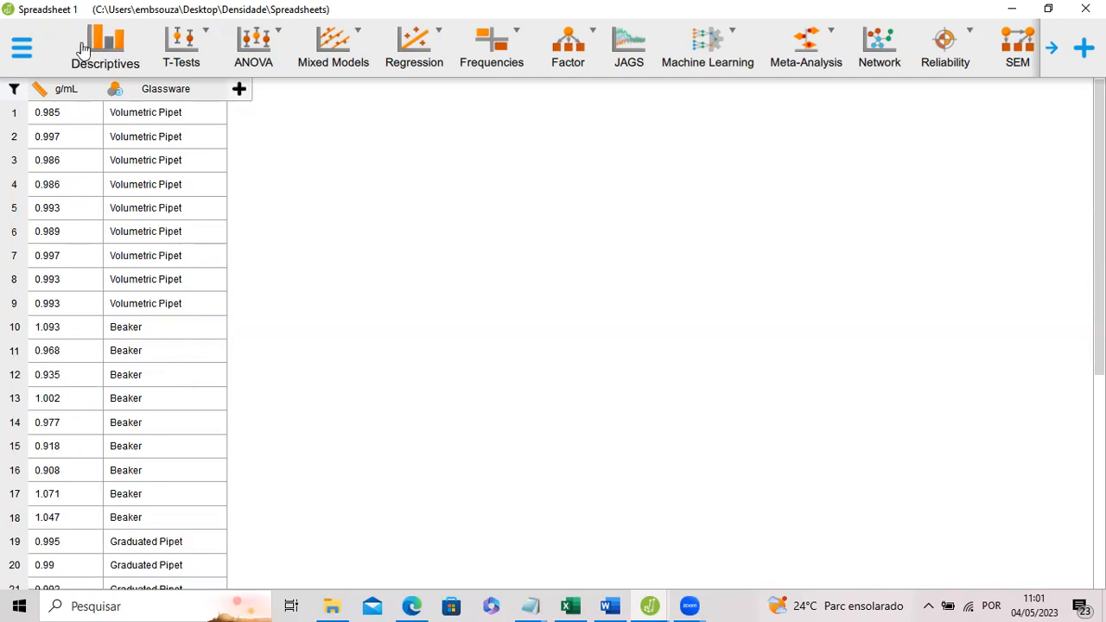
left_click(105, 47)
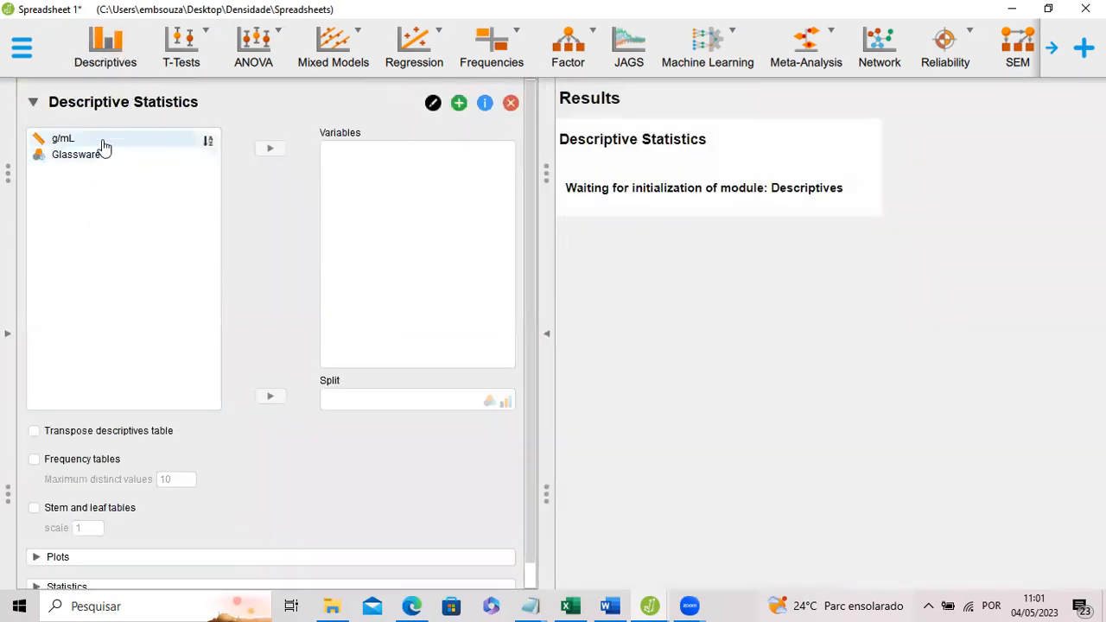
left_click(63, 138)
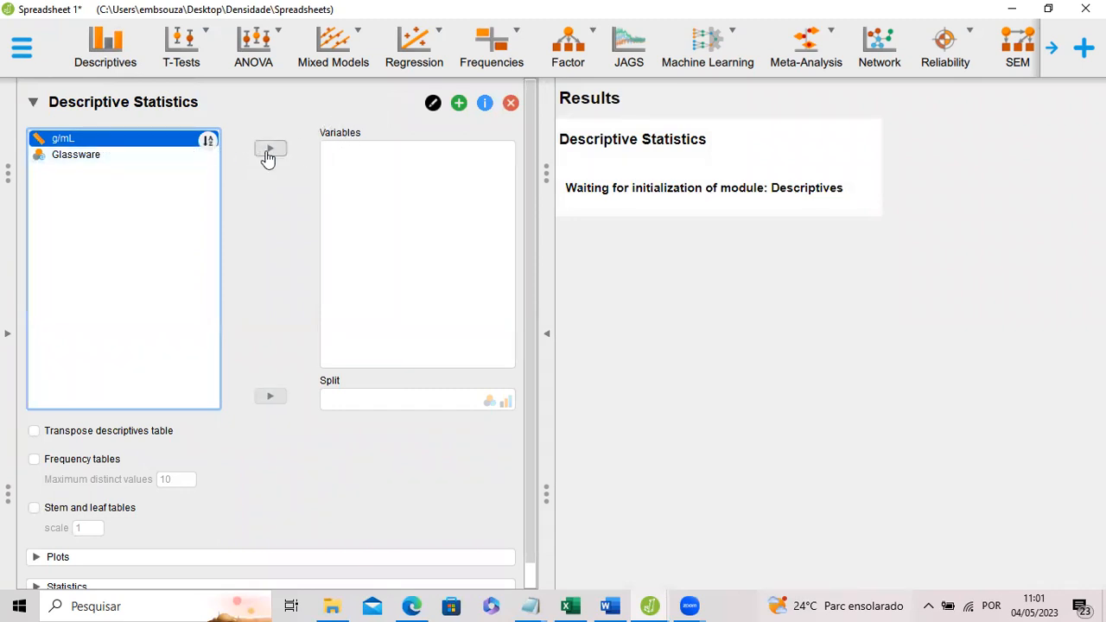
left_click(270, 149)
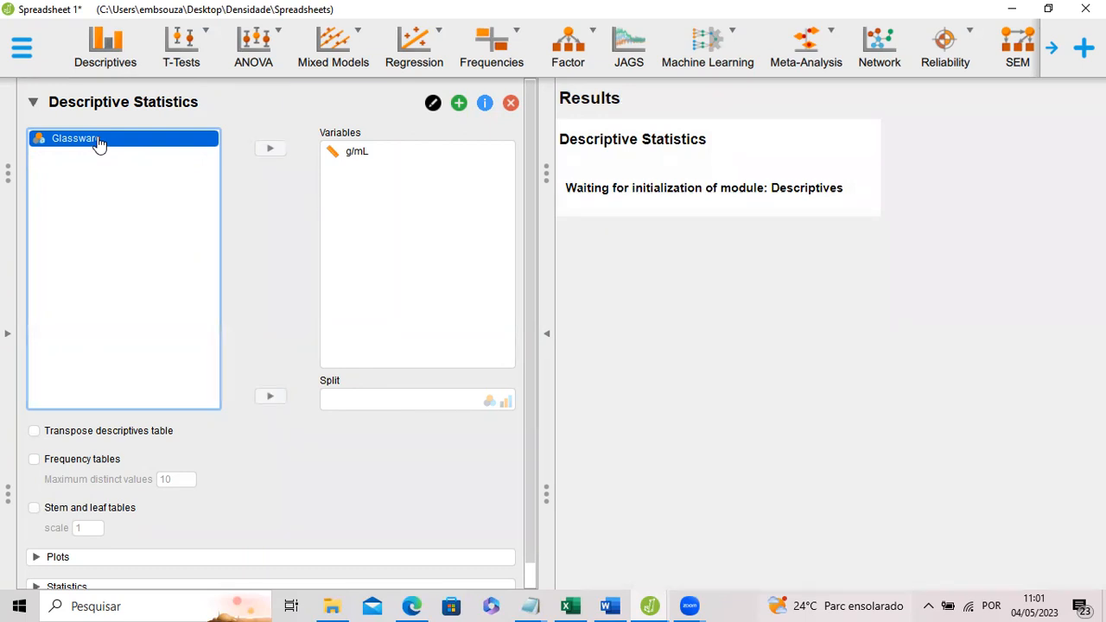
mouse_move(270, 396)
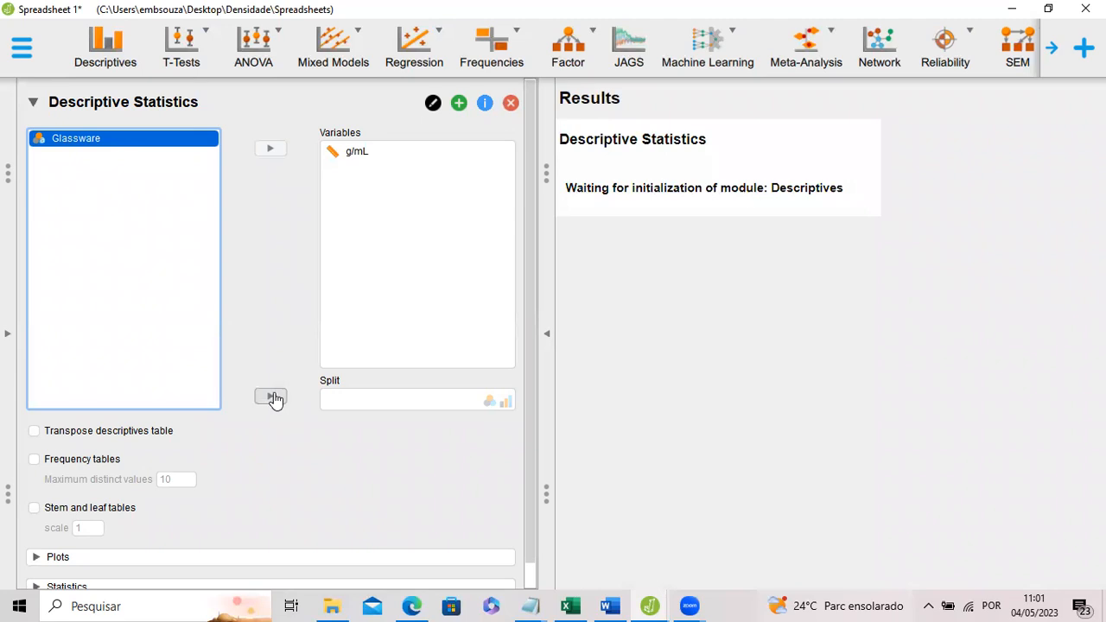
left_click(271, 396)
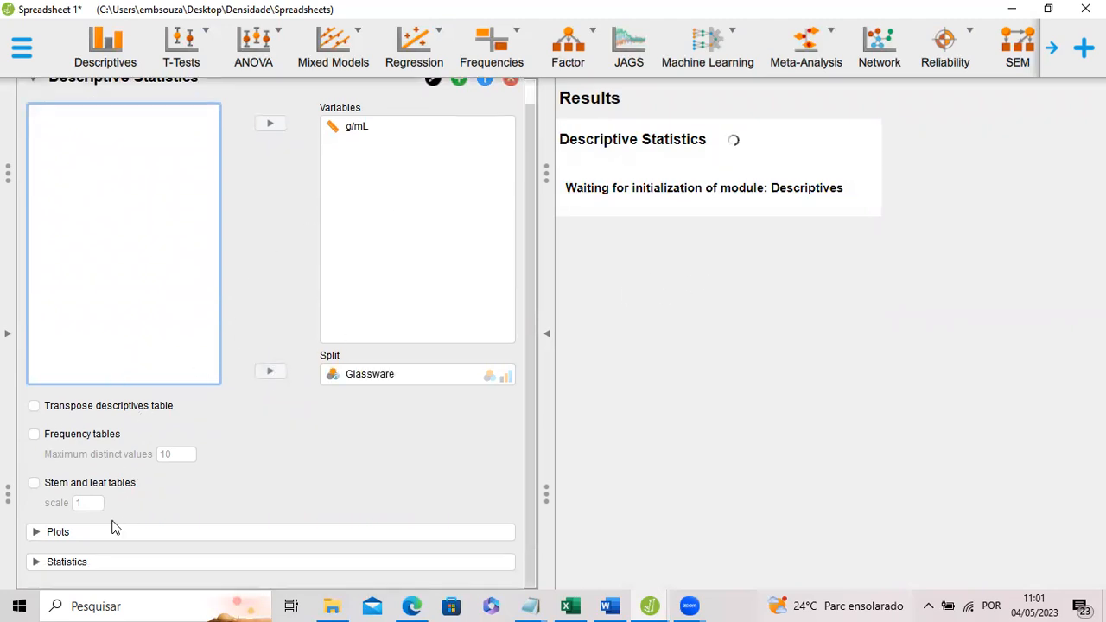
left_click(58, 531)
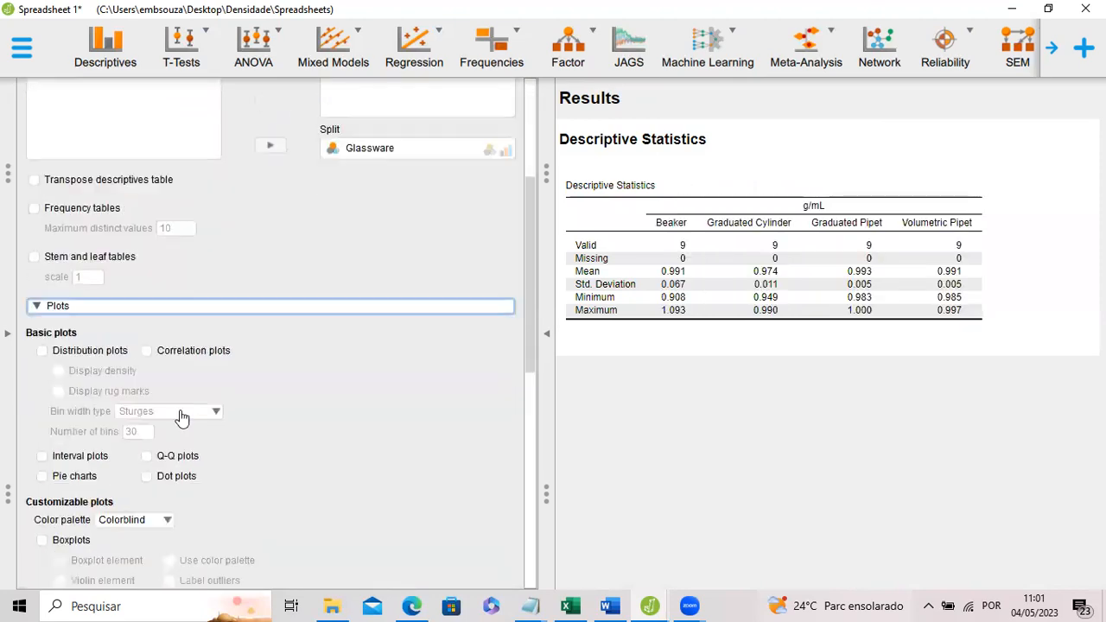
- Enable boxplots with jittered points, the ggplot2 colour palette and labelled outliers
scroll("down", 3)
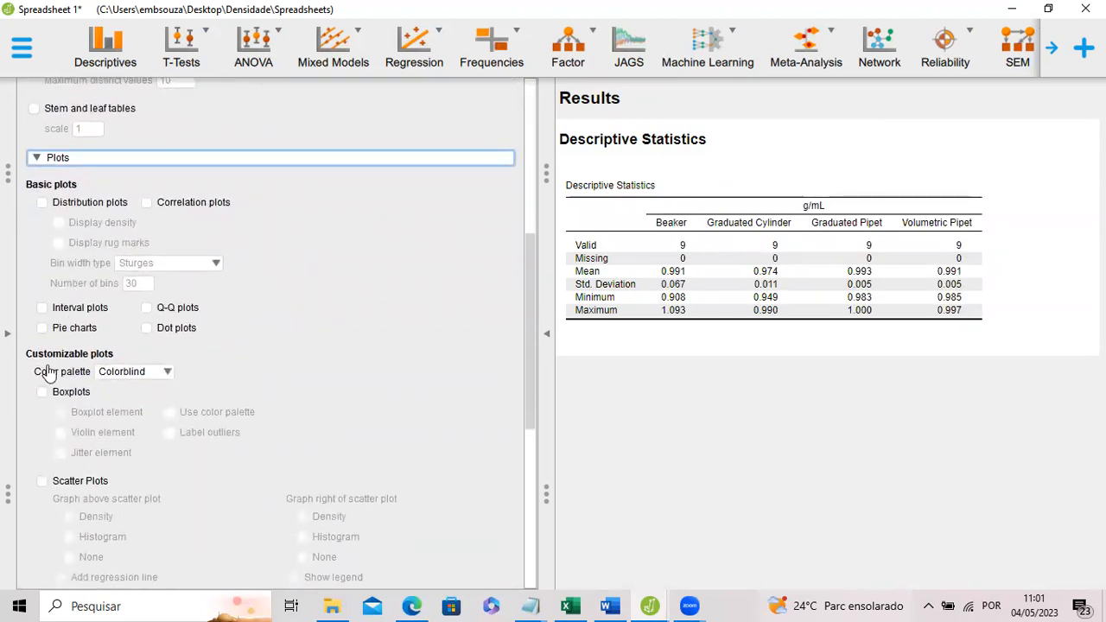
left_click(41, 392)
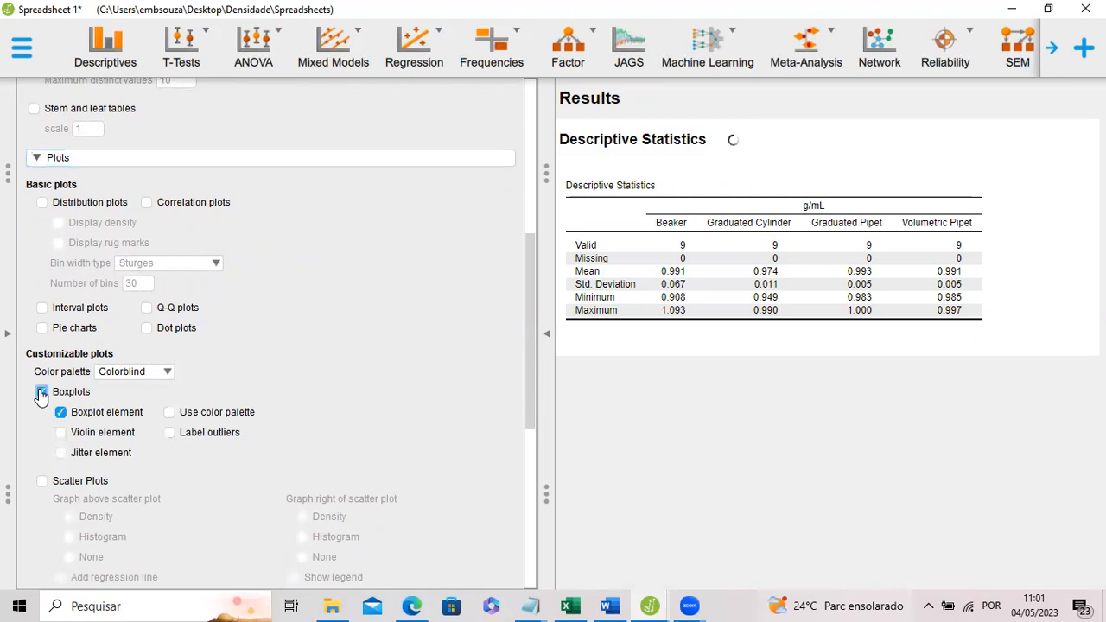
left_click(42, 391)
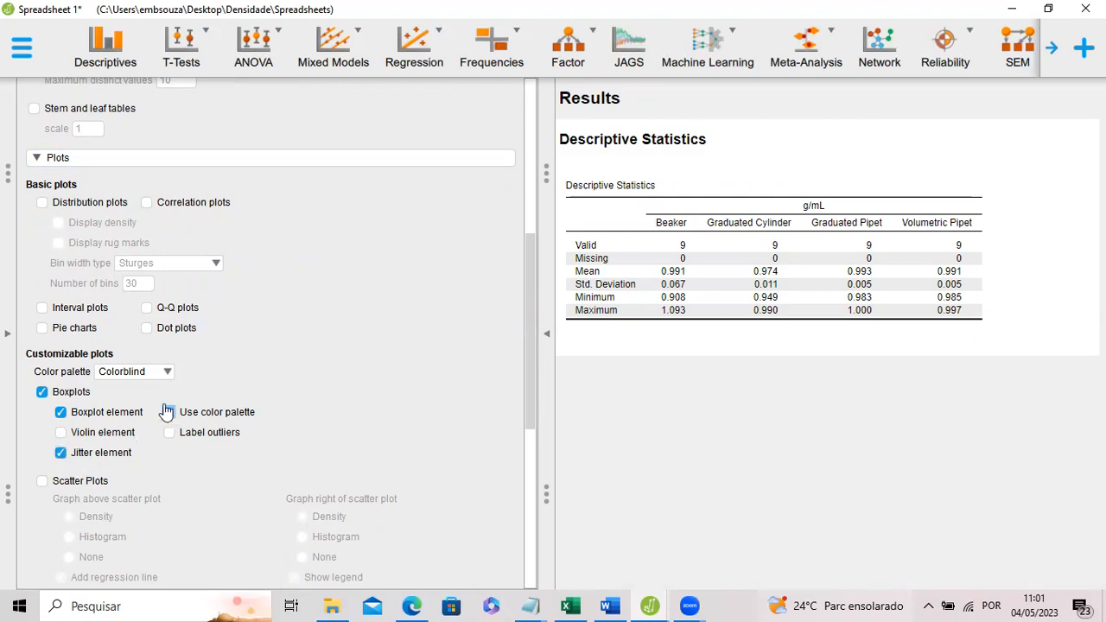
left_click(134, 371)
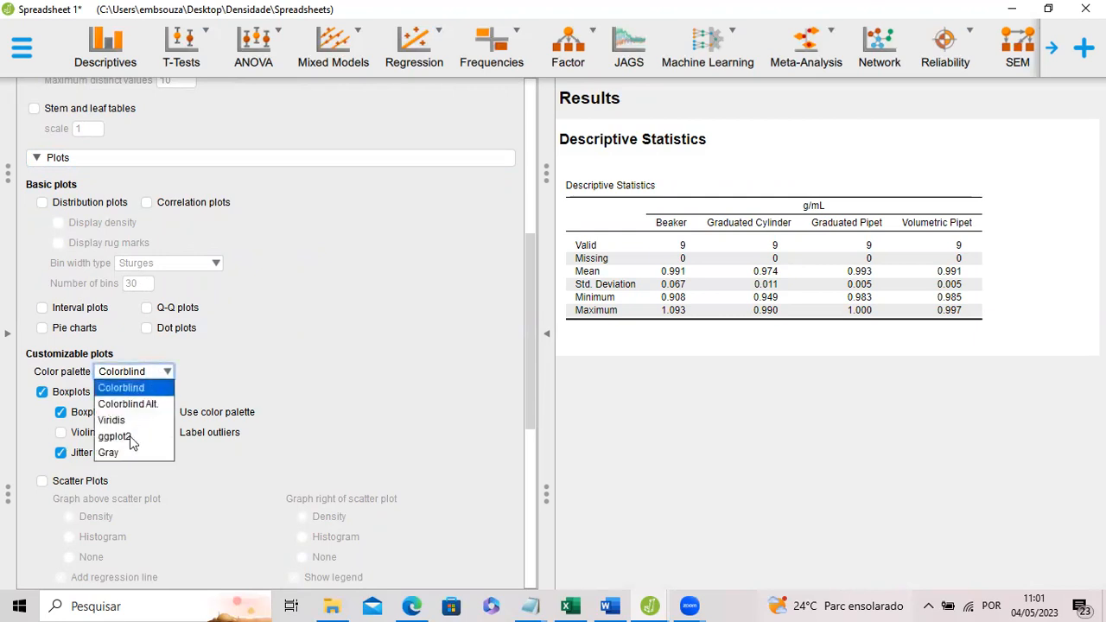
left_click(113, 436)
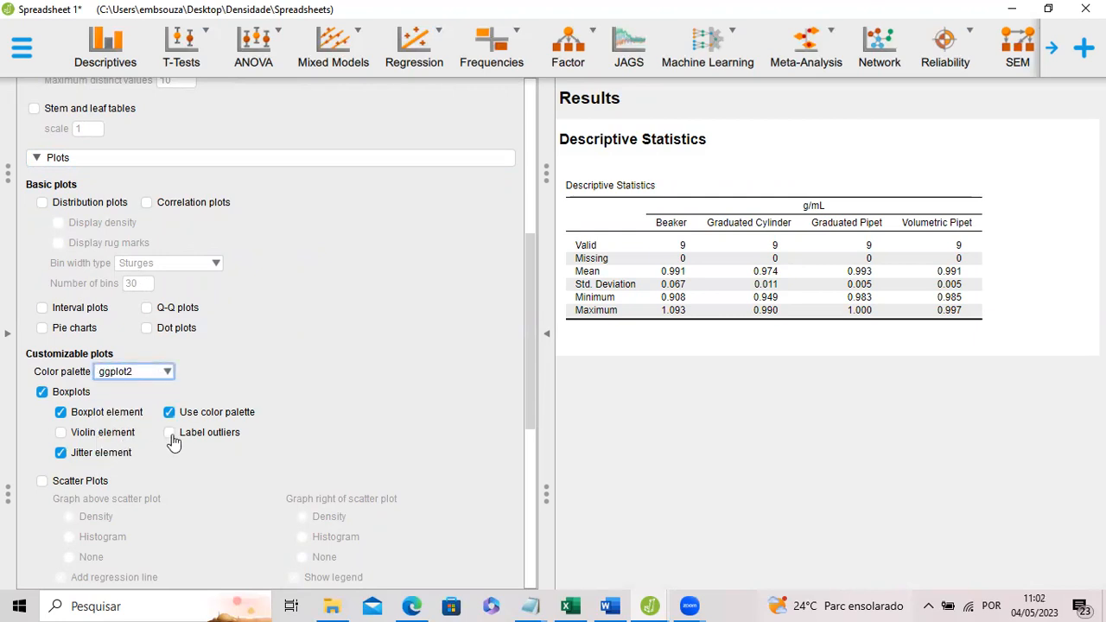
left_click(169, 431)
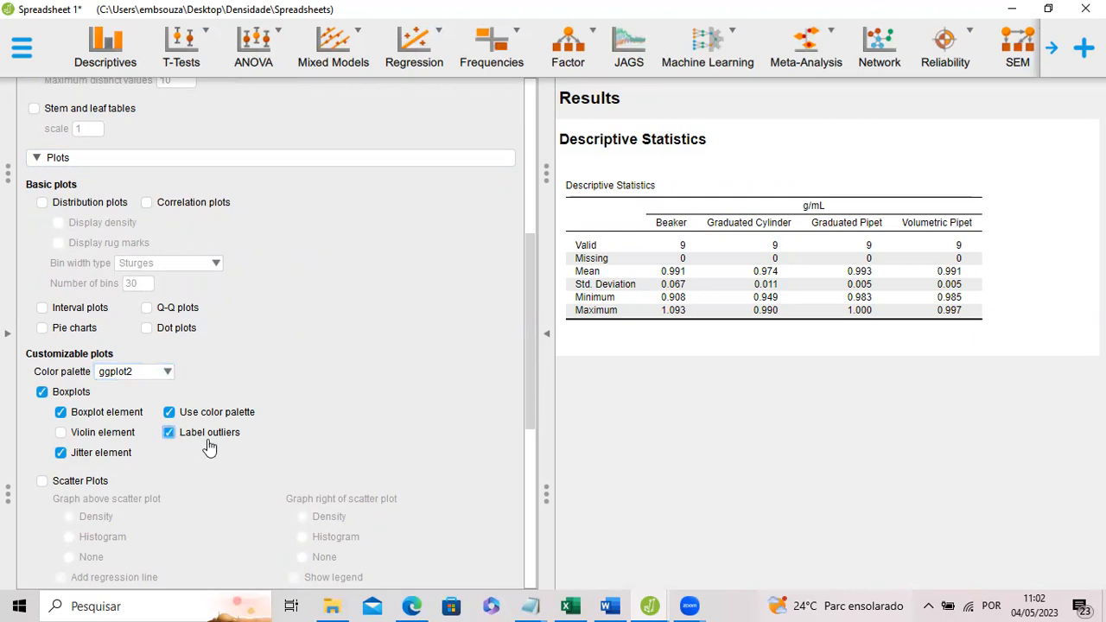
mouse_move(213, 445)
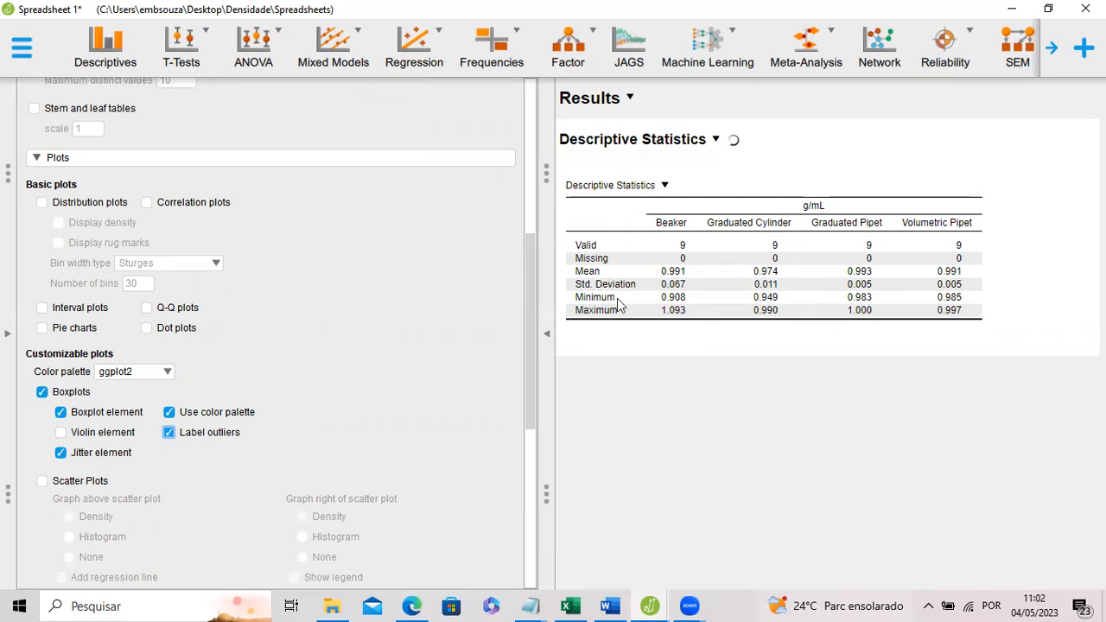
mouse_move(915, 307)
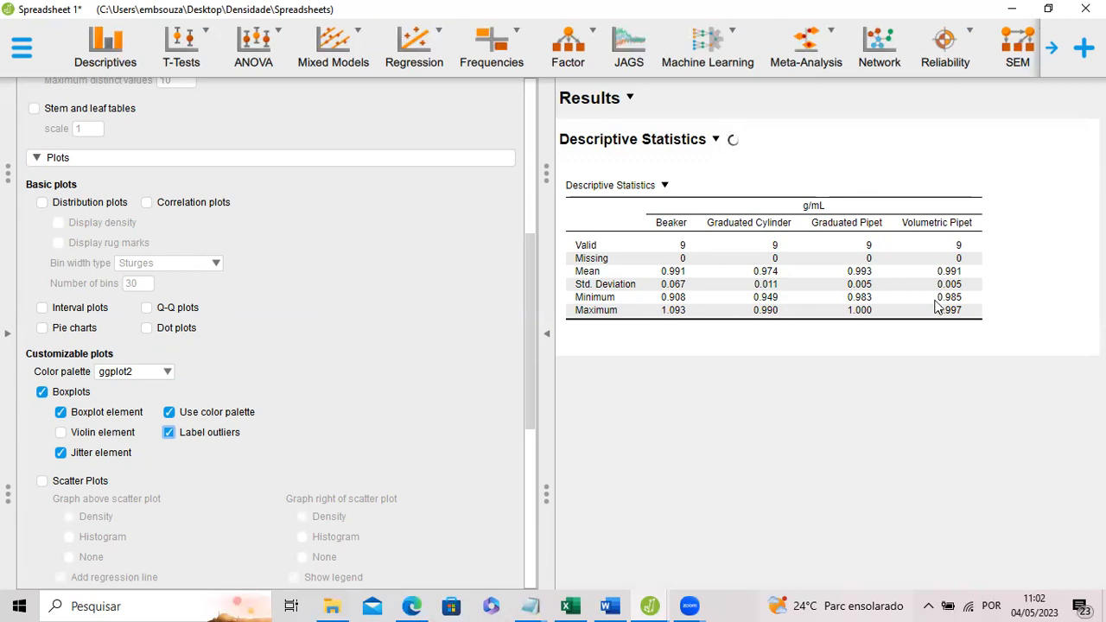
mouse_move(670, 271)
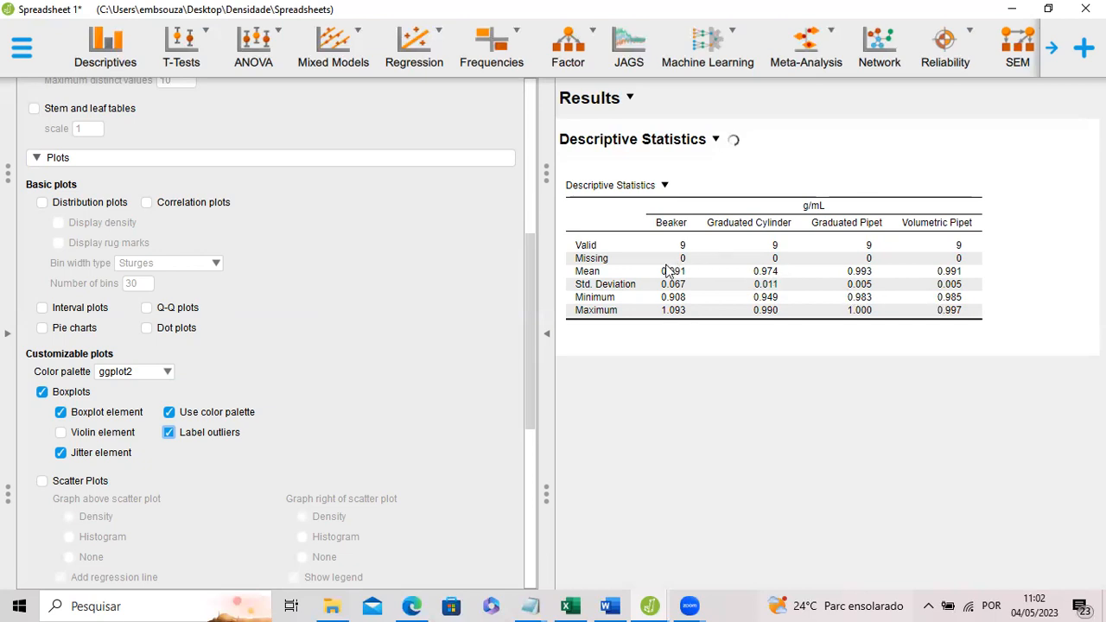
mouse_move(672, 274)
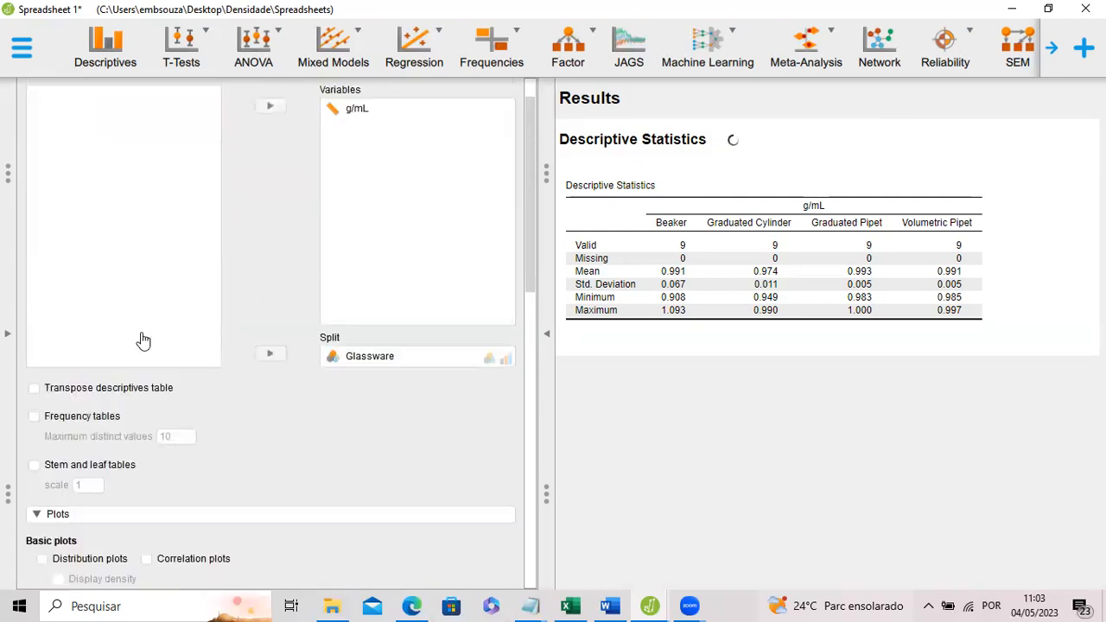
- Add Median, IQR, Range and the Shapiro-Wilk test to the descriptives table
scroll("down", 3)
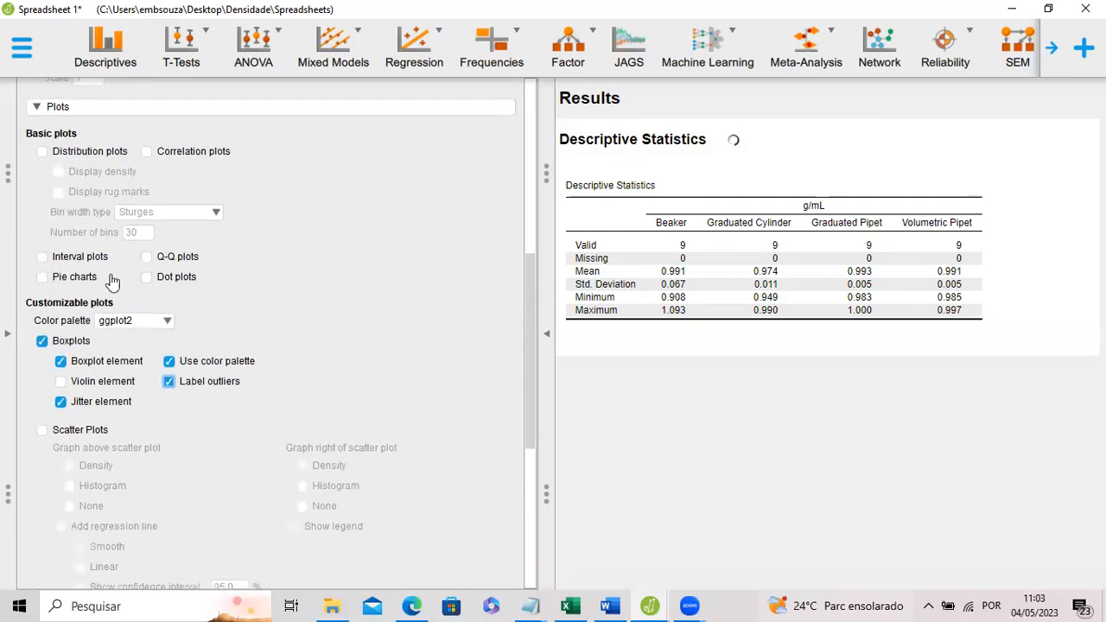
scroll("down", 3)
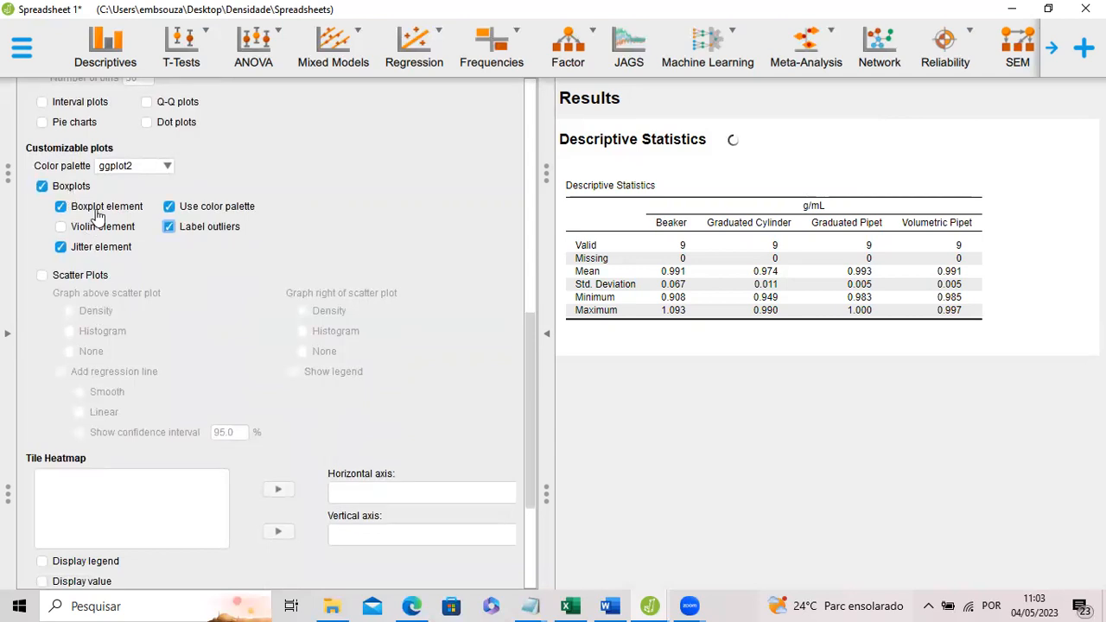
scroll("down", 3)
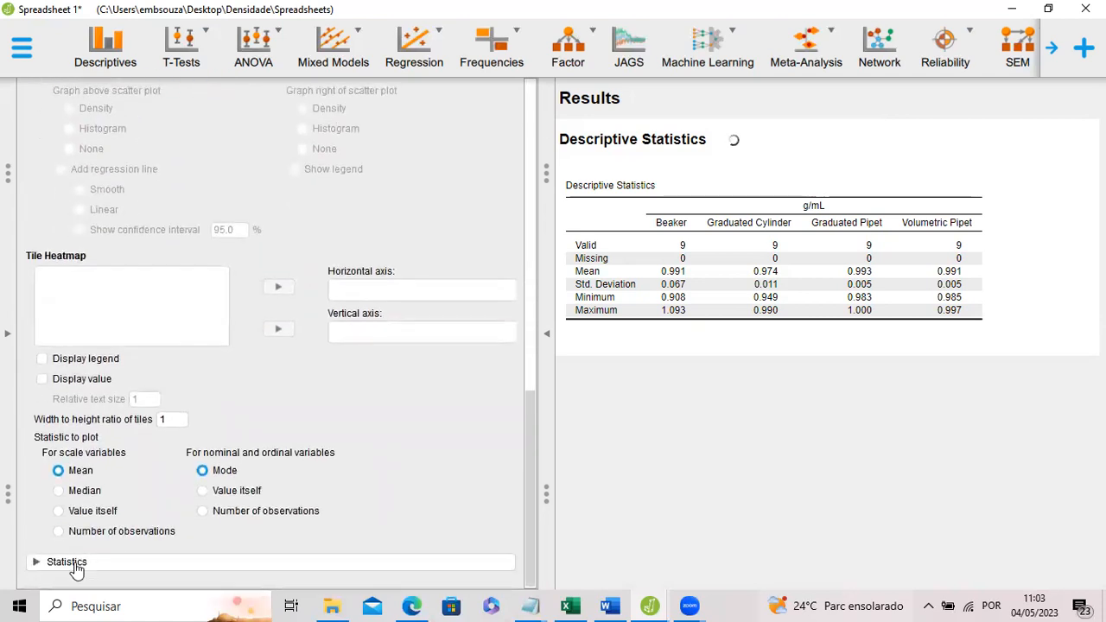
left_click(66, 562)
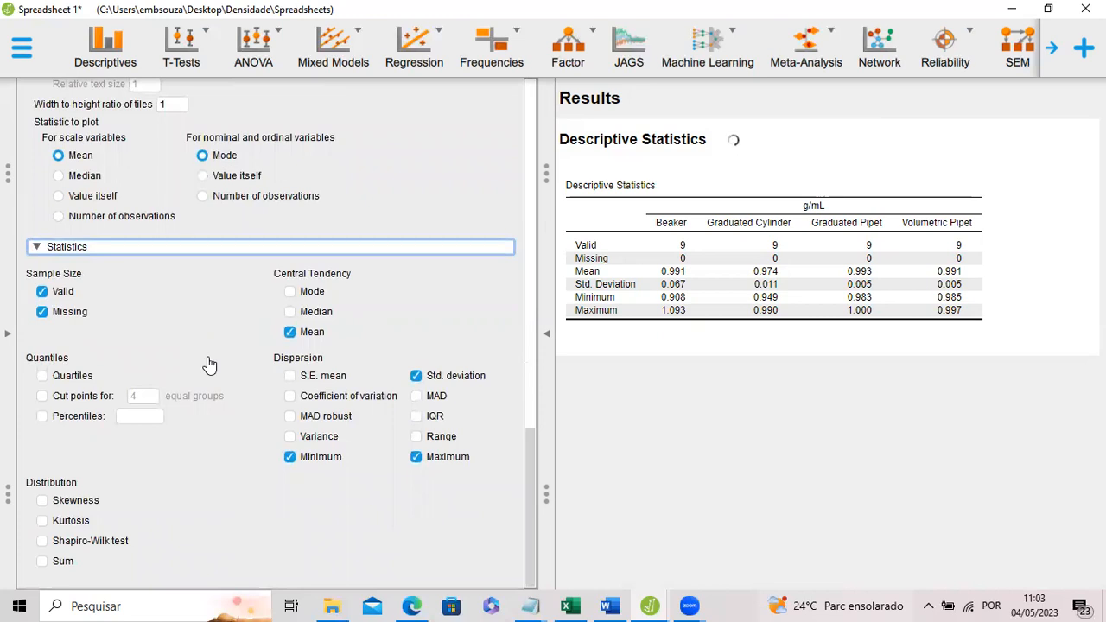
mouse_move(275, 369)
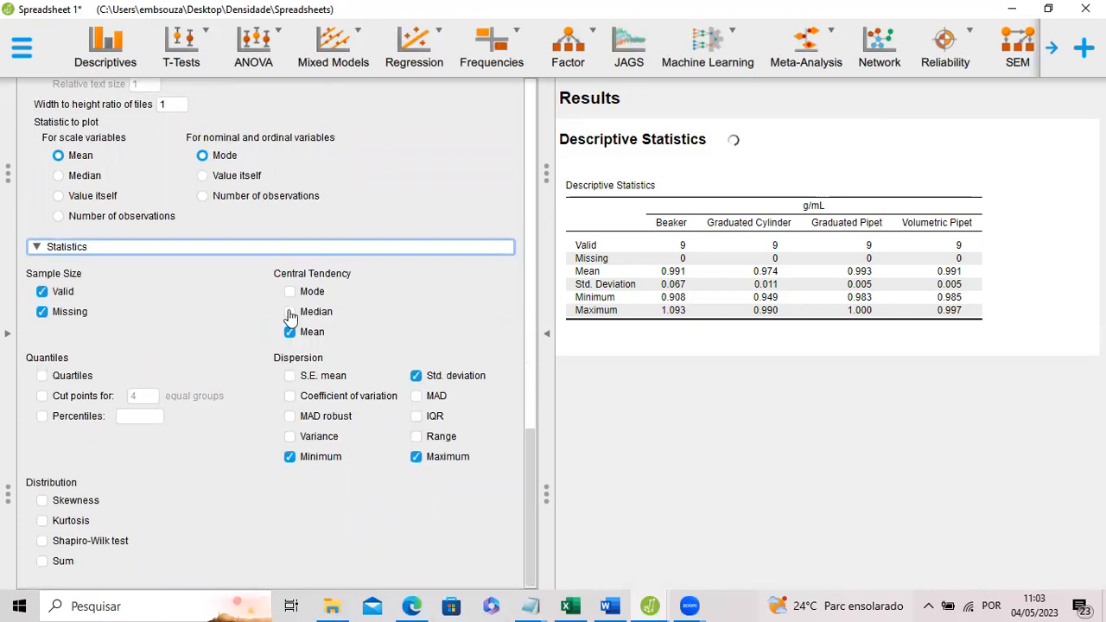
left_click(289, 311)
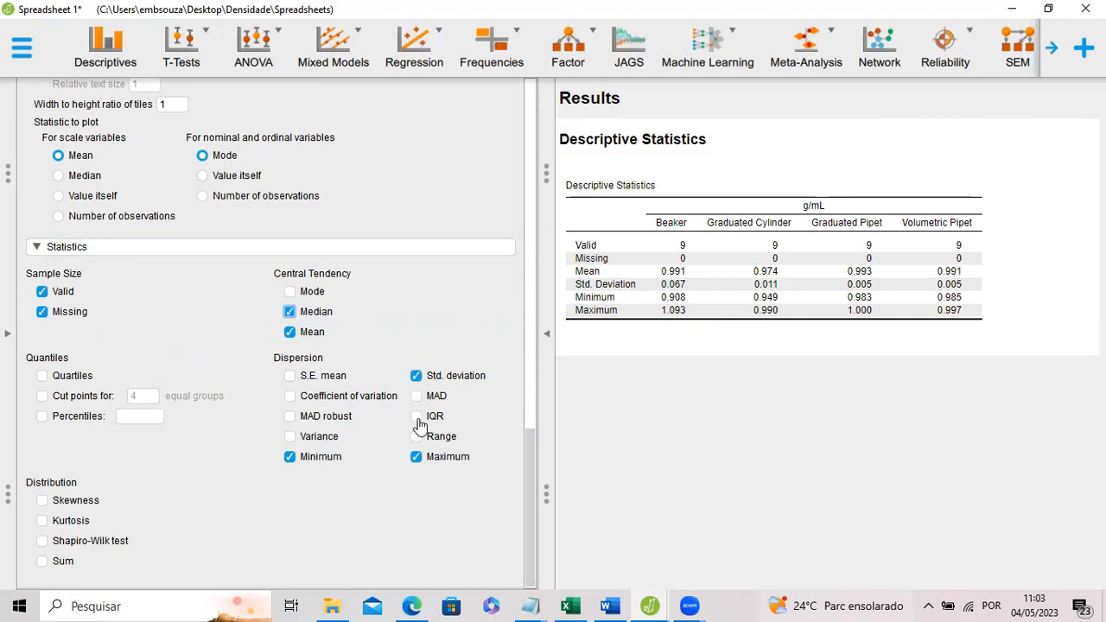
left_click(416, 415)
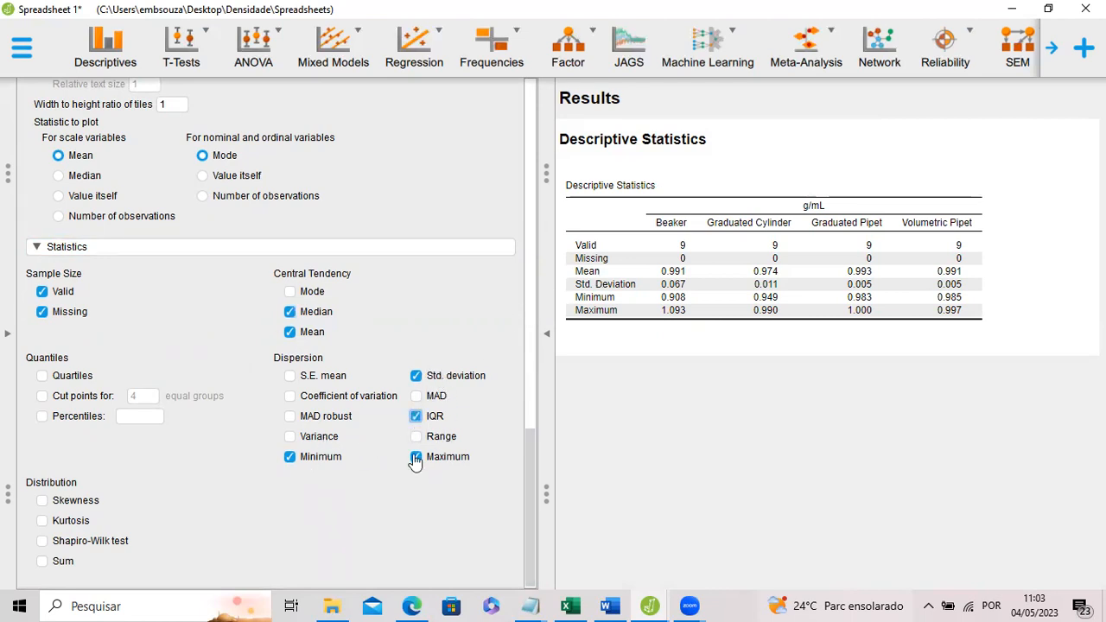
left_click(415, 437)
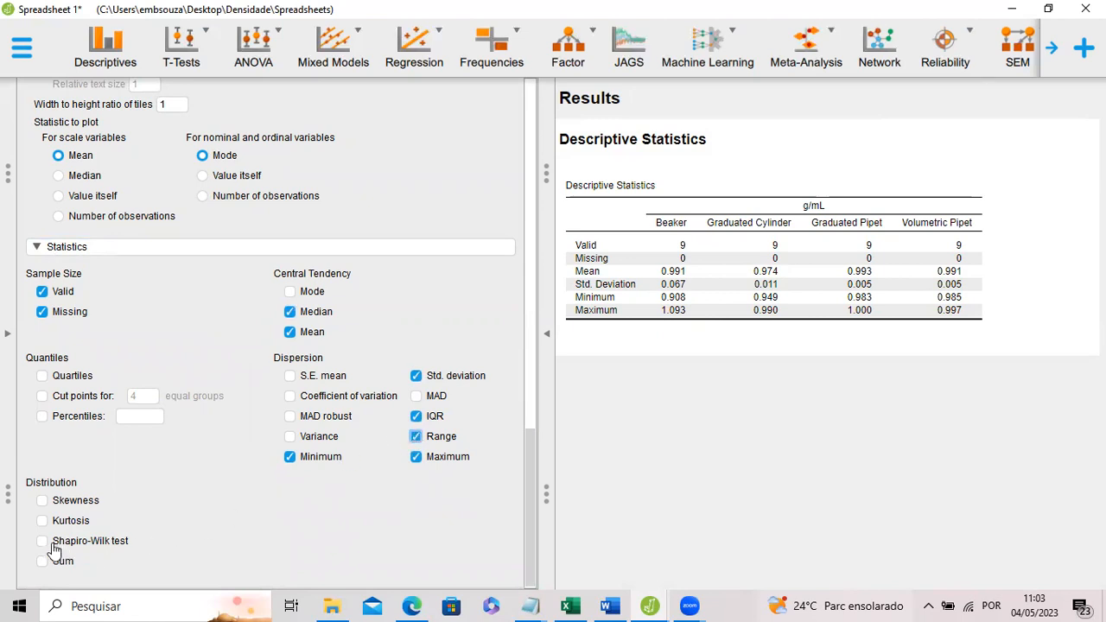
left_click(41, 540)
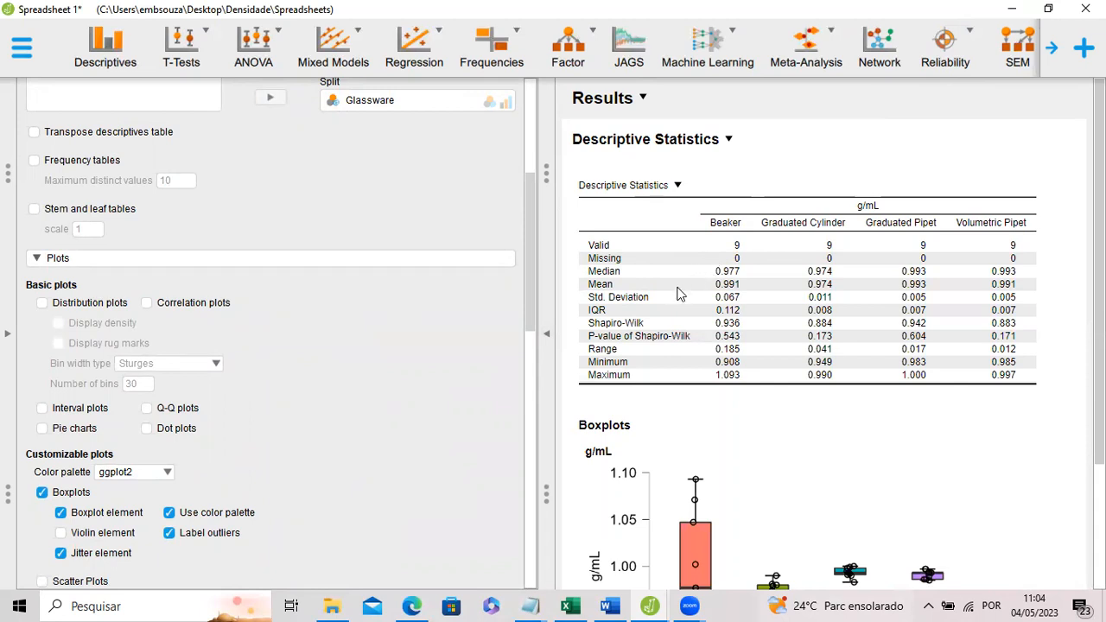
mouse_move(630, 339)
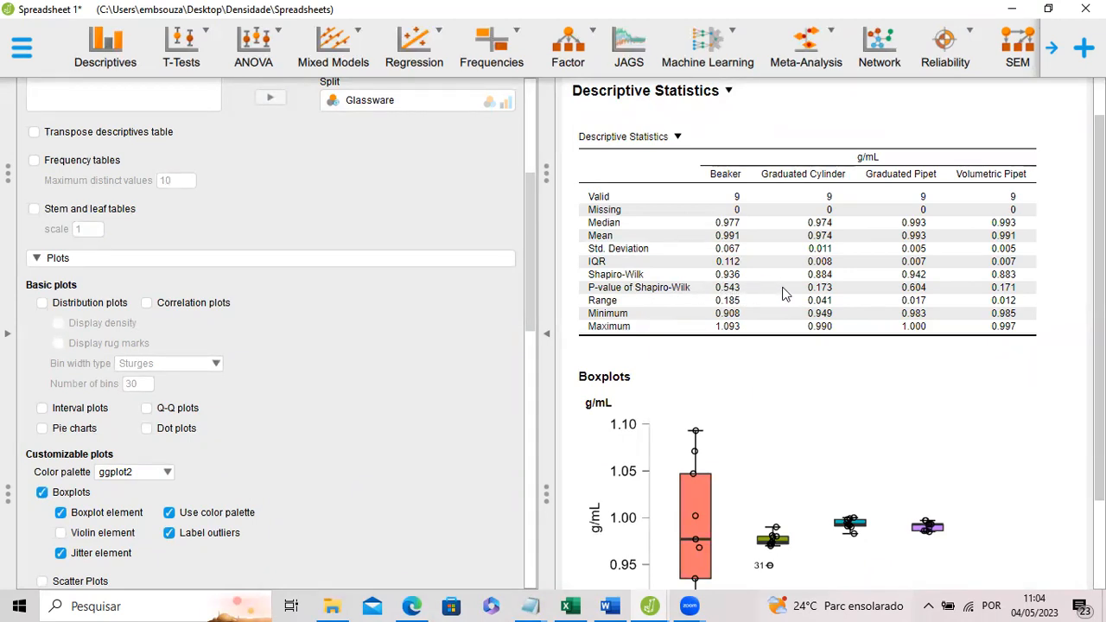
mouse_move(911, 291)
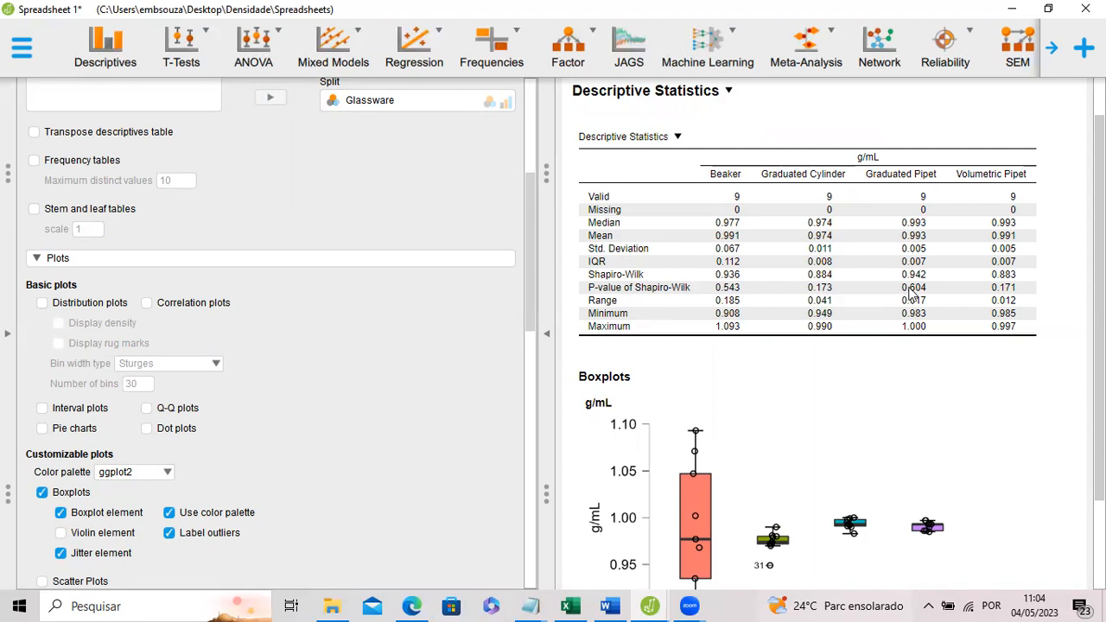
scroll("down", 3)
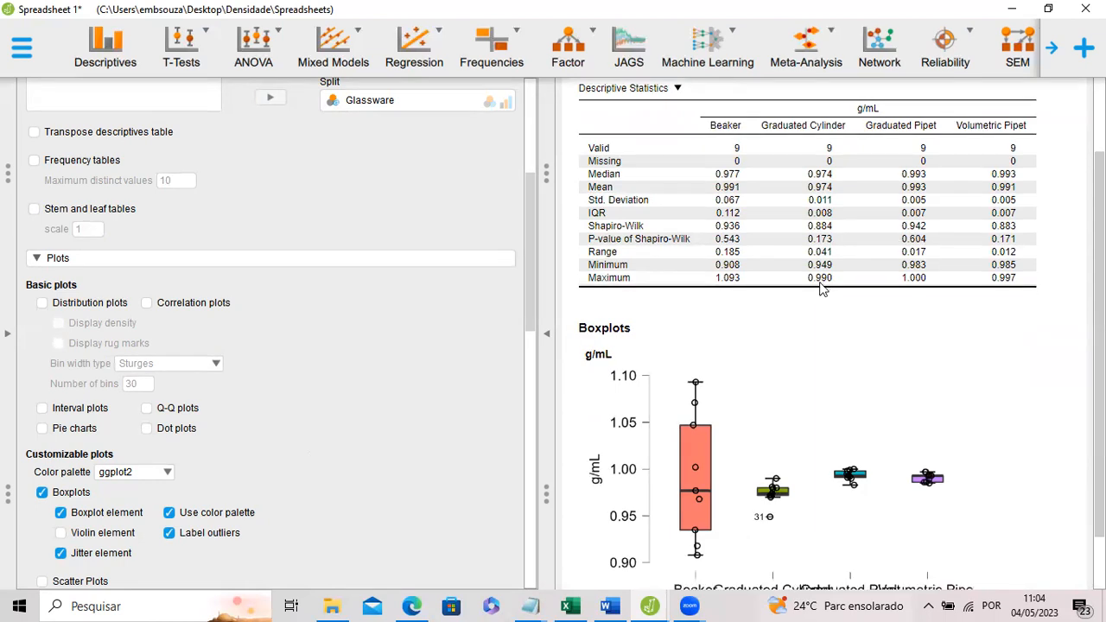
scroll("down", 3)
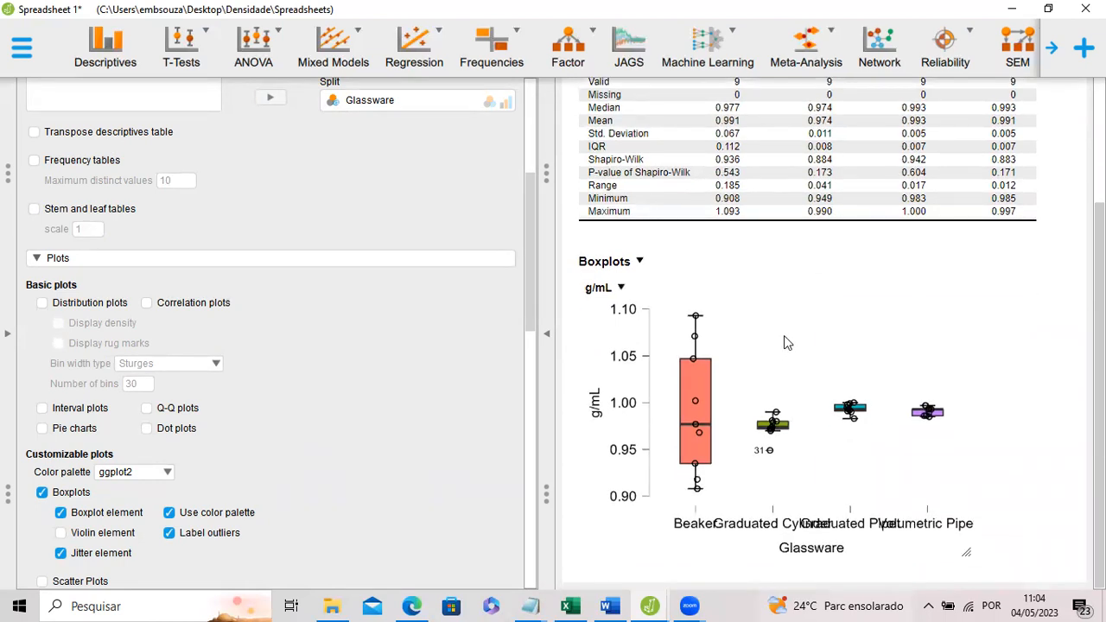
mouse_move(835, 437)
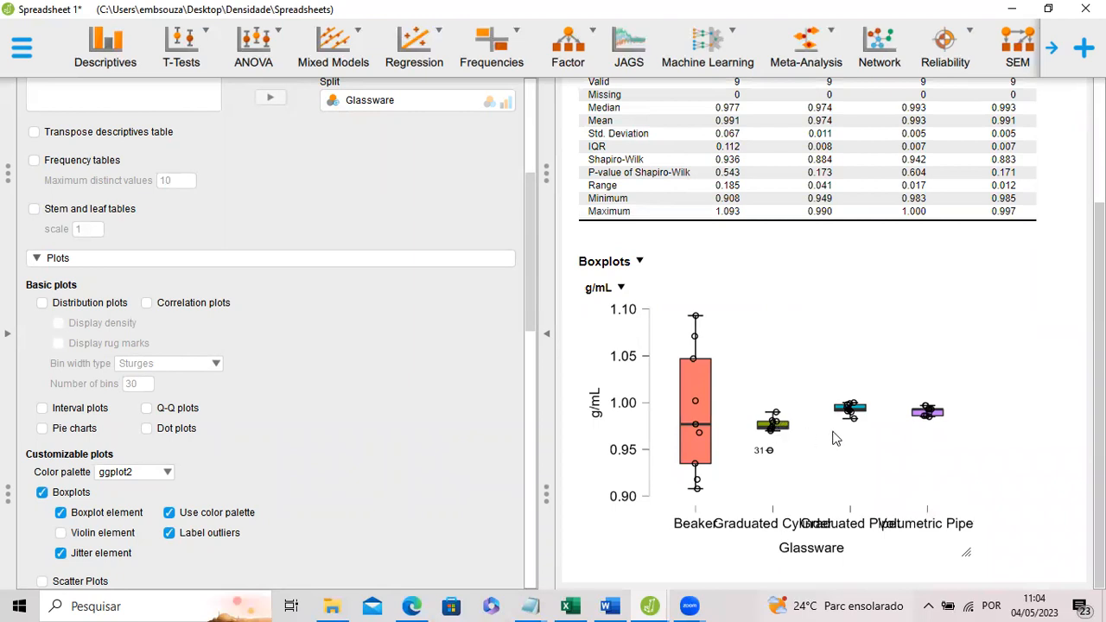
mouse_move(780, 469)
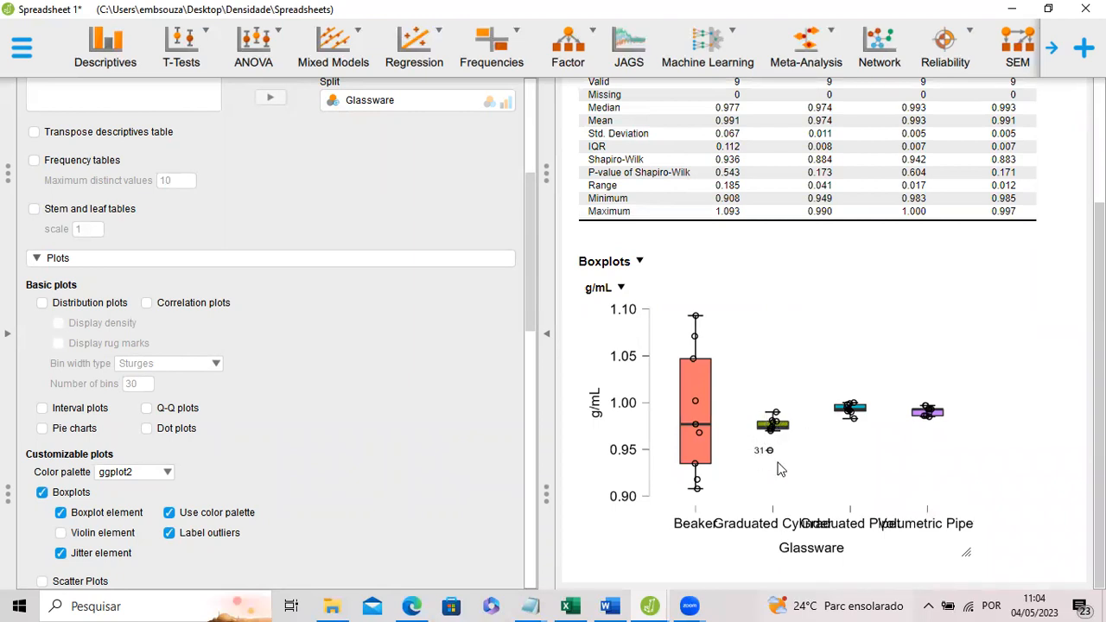
mouse_move(761, 457)
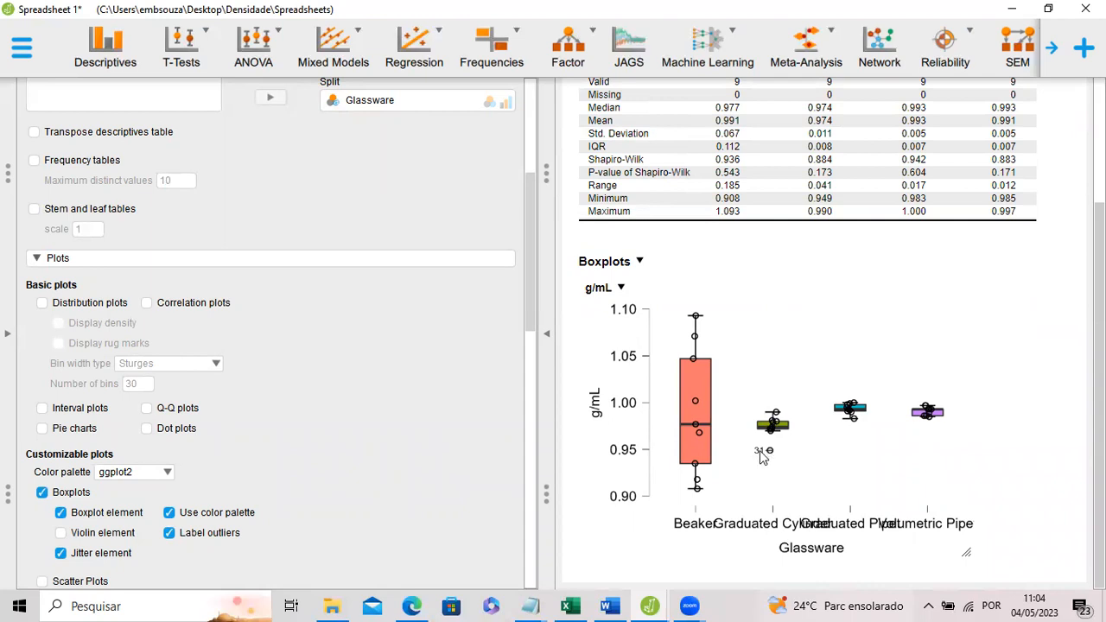
mouse_move(780, 450)
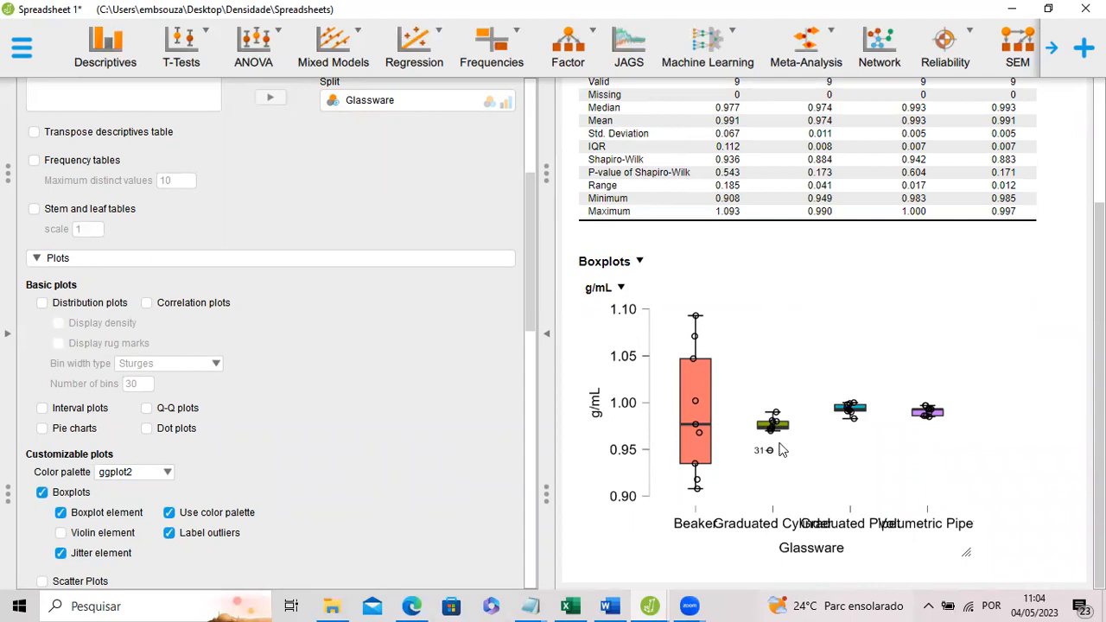
mouse_move(777, 455)
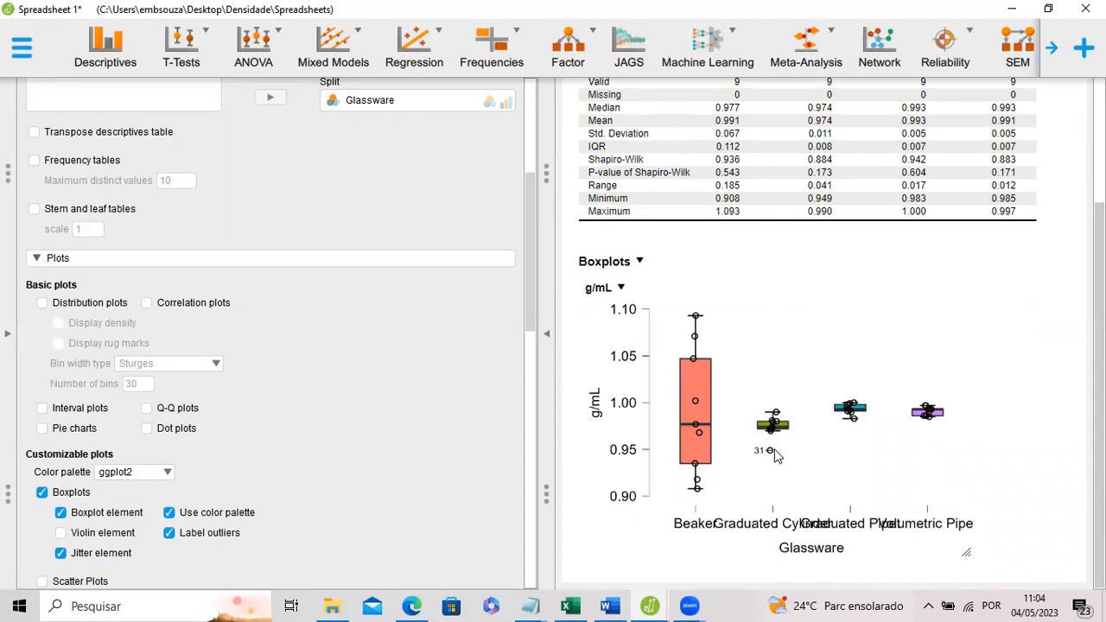